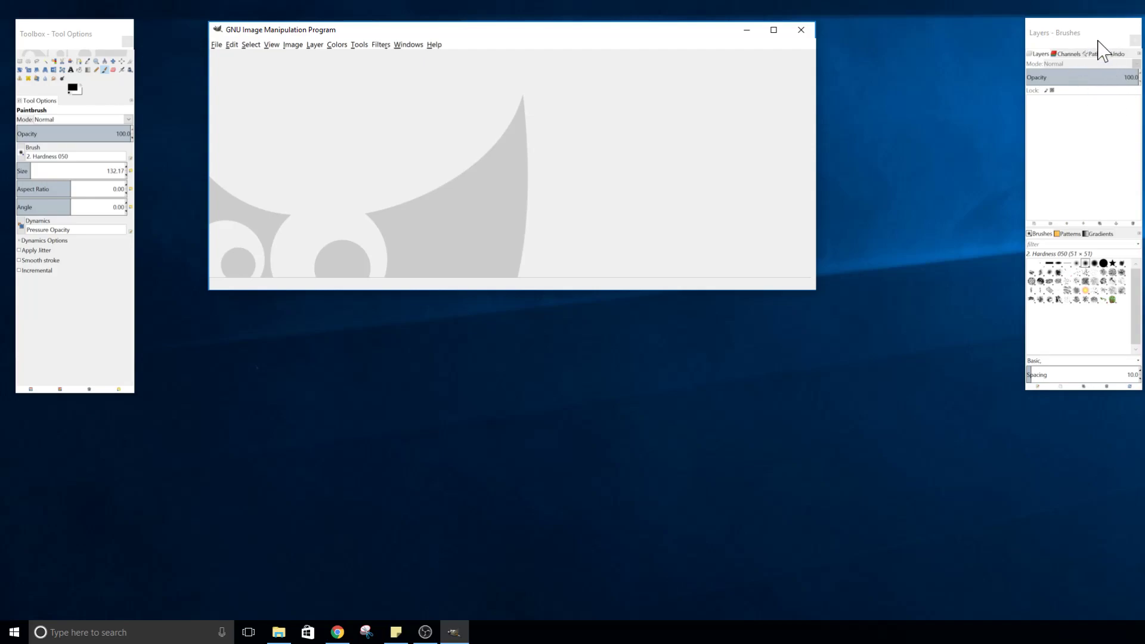
Step: Bring up the Open Image as Layers dialog showing the samsung 360 photos folder
left_click(216, 44)
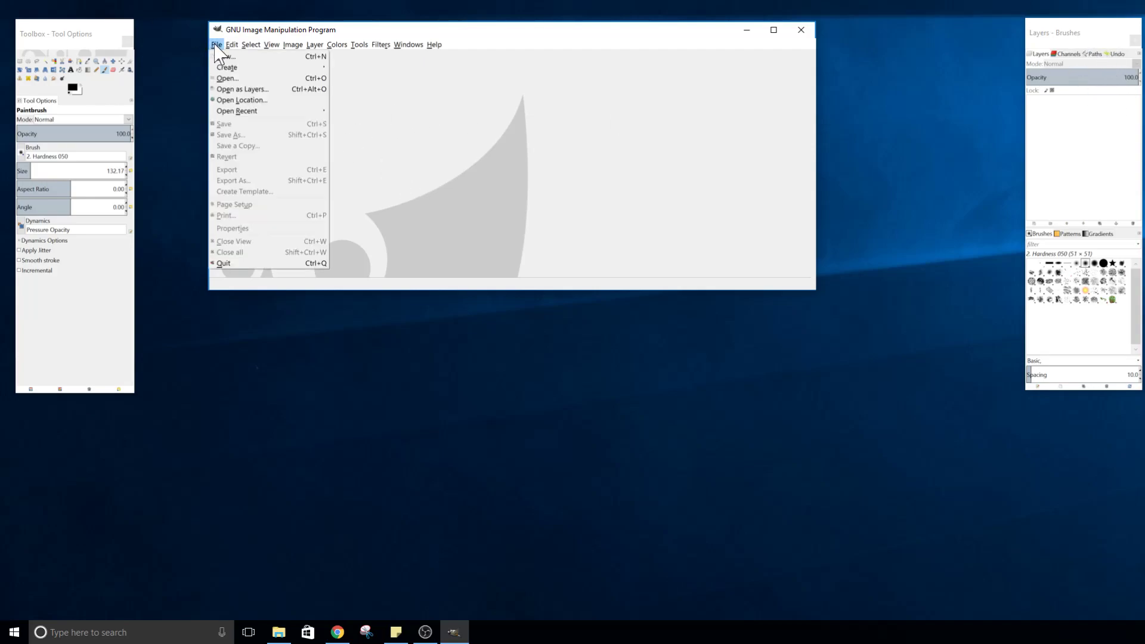
mouse_move(219, 51)
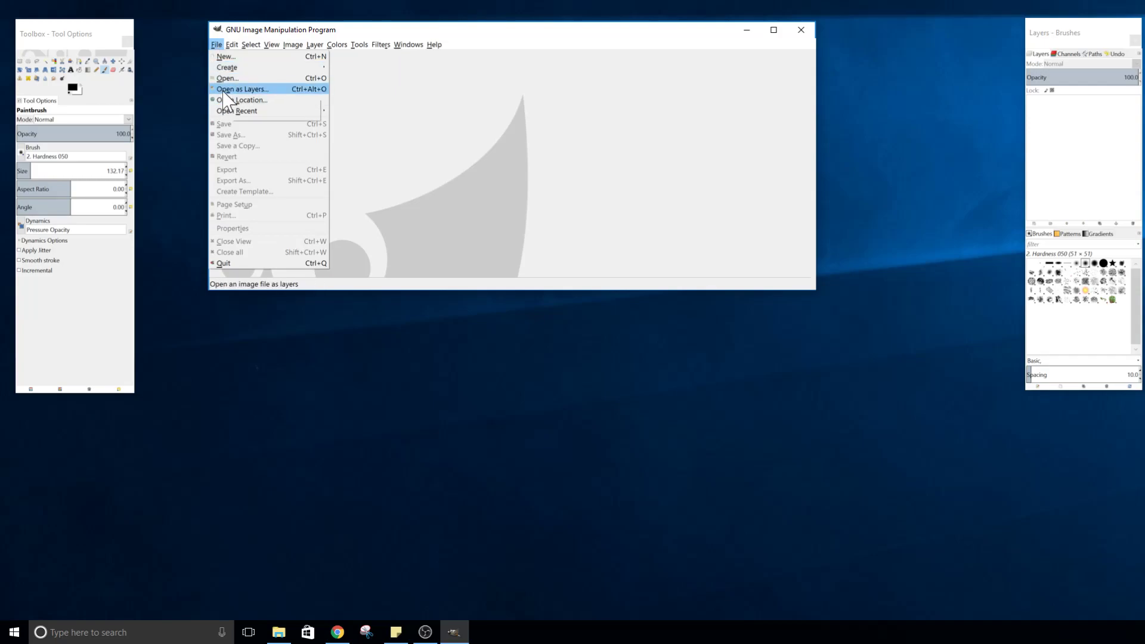
mouse_move(242, 88)
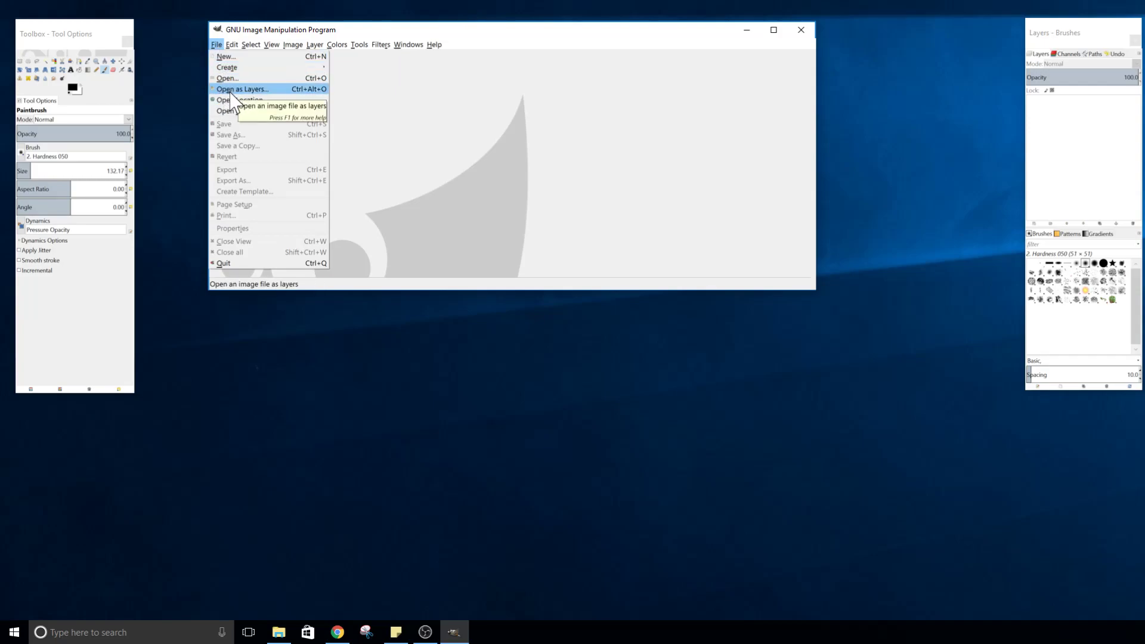
left_click(216, 45)
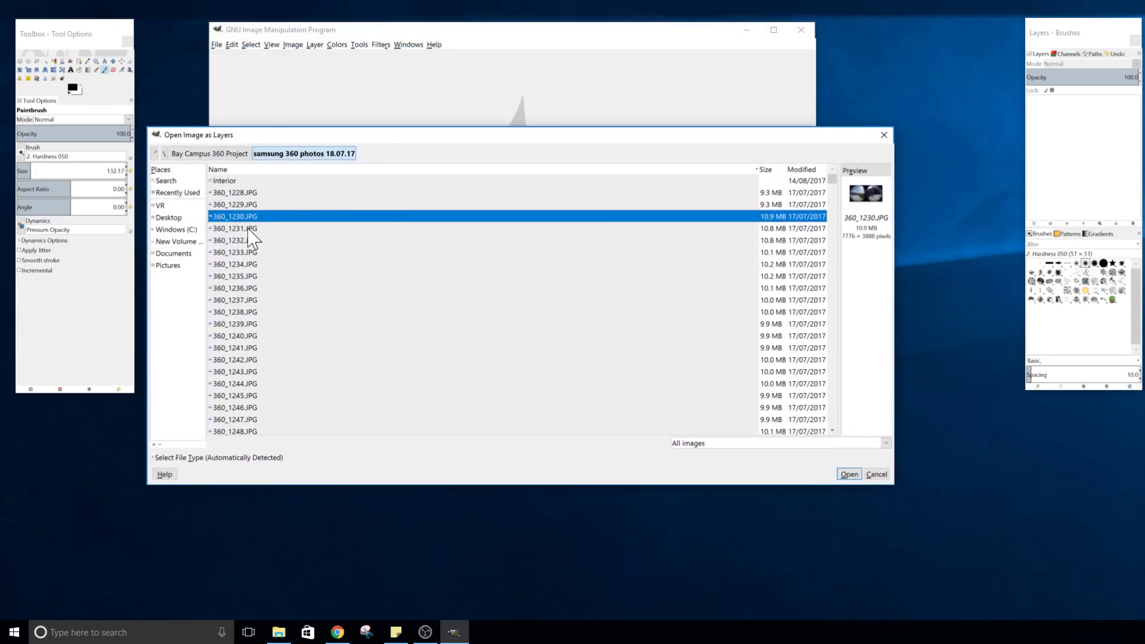
Step: Load 360_1230.JPG and 360_1231.JPG together as two stacked layers of one image
left_click(235, 228)
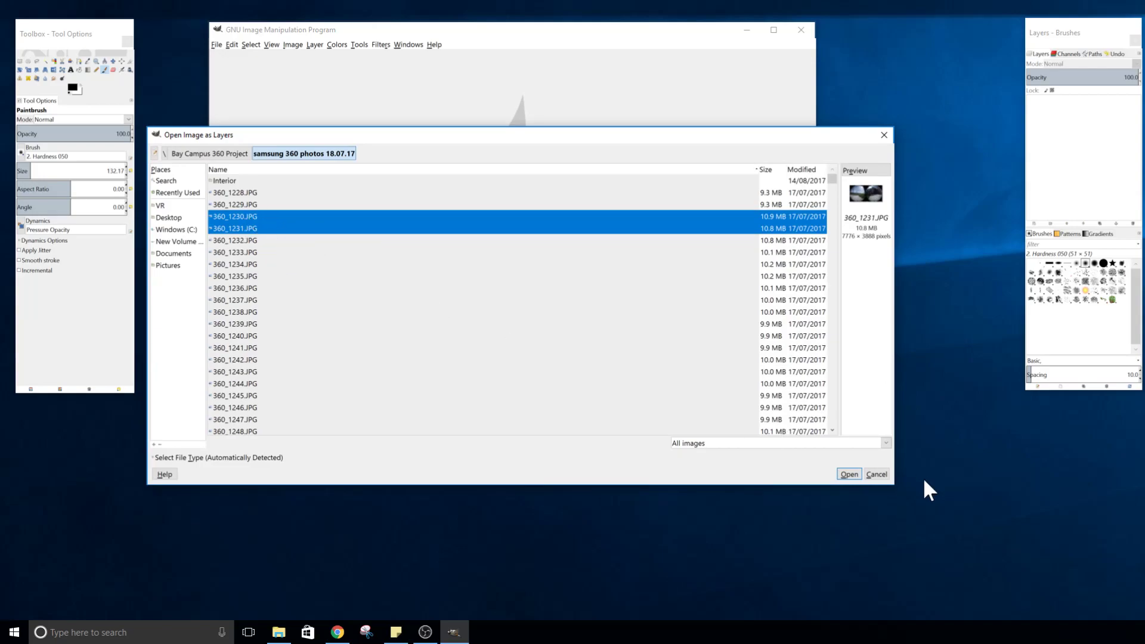
left_click(848, 474)
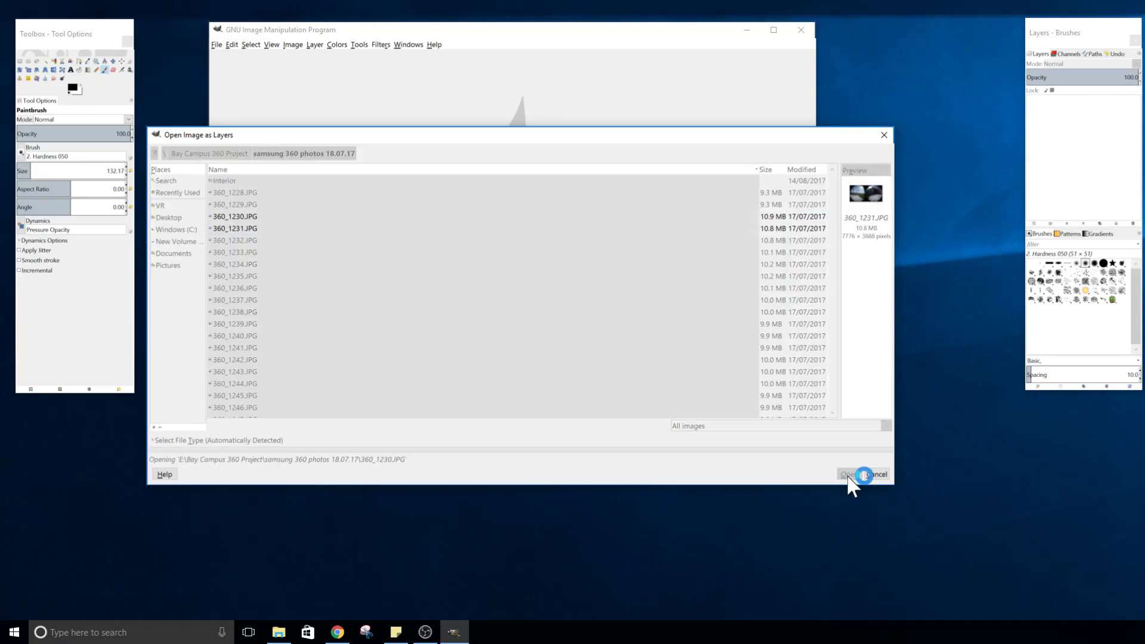
left_click(848, 474)
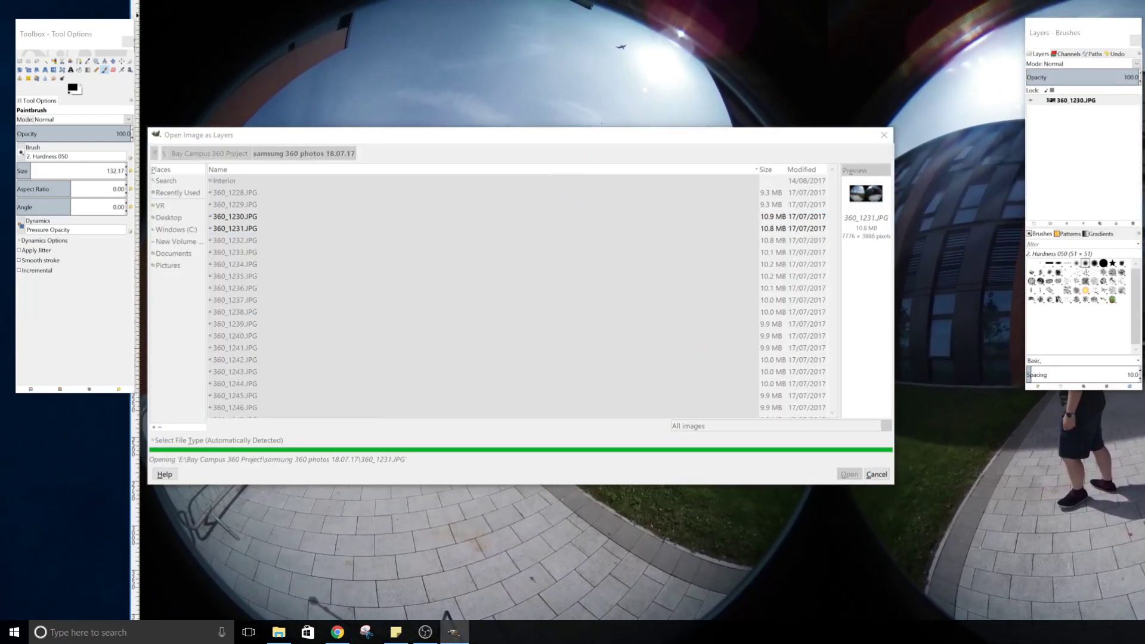
left_click(848, 474)
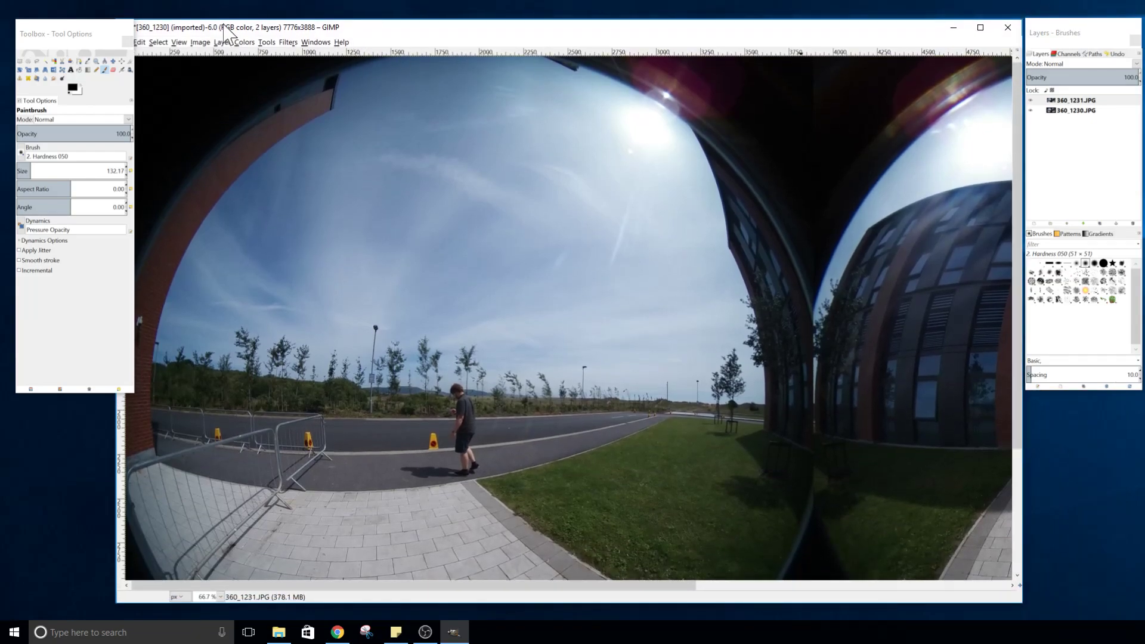
Step: Fit the dual-fisheye image in the window and make 360_1231.JPG the active layer
left_click(178, 42)
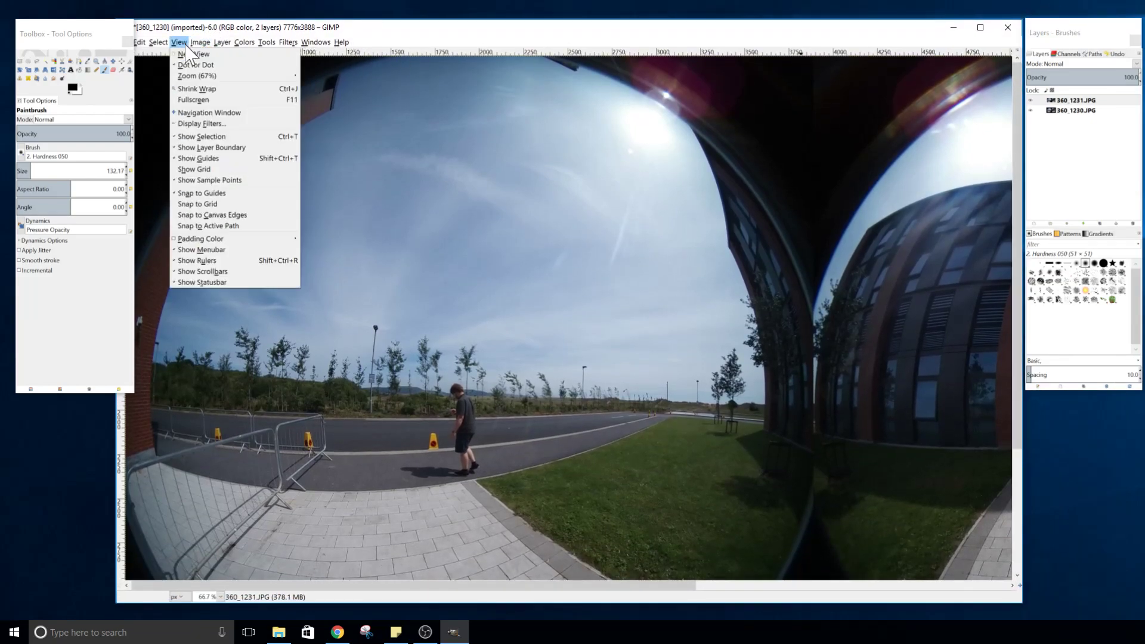
left_click(197, 76)
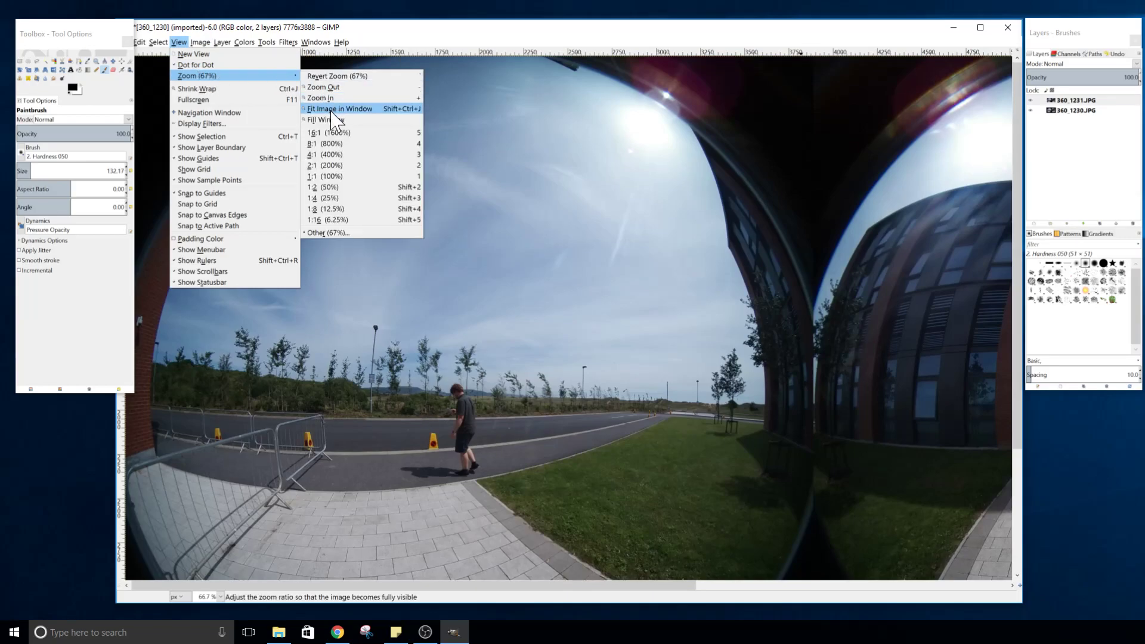
left_click(340, 109)
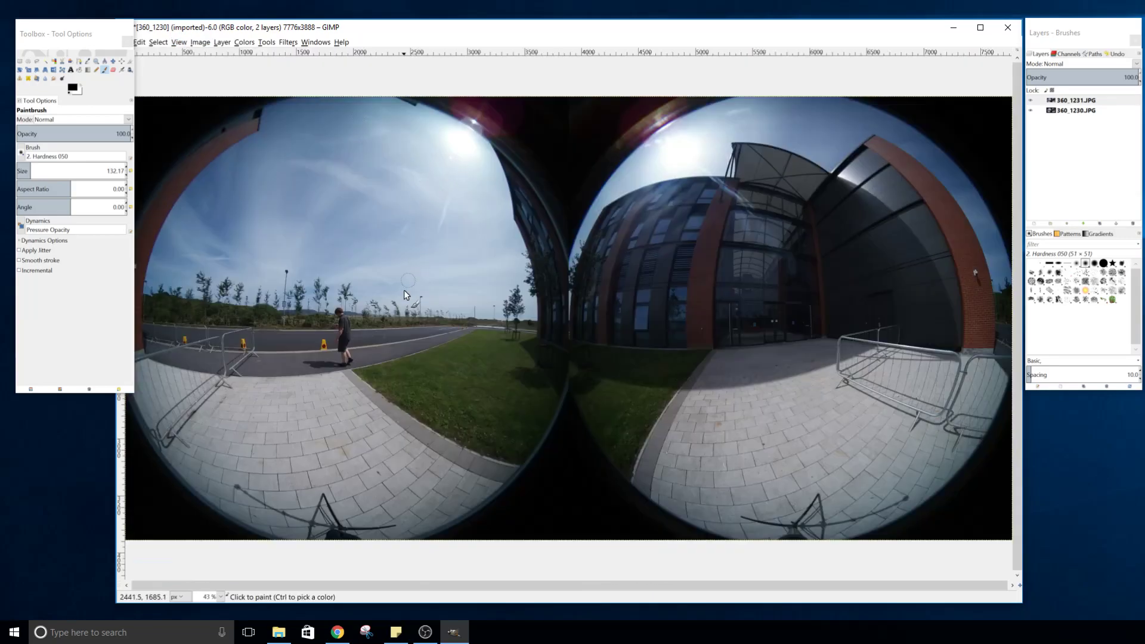
left_click(1074, 100)
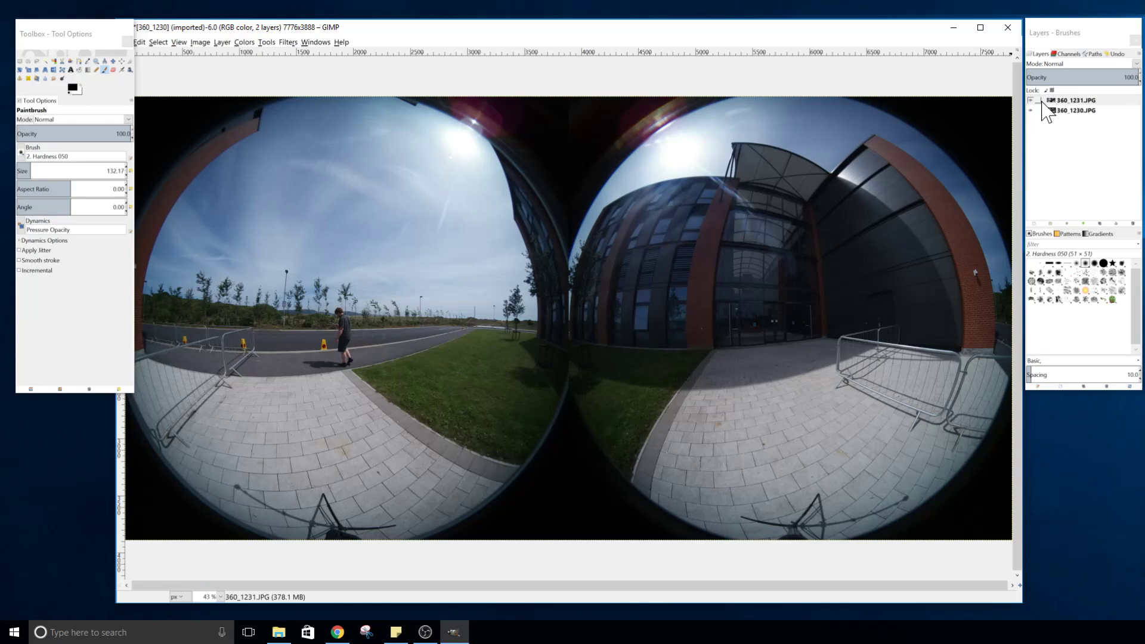
left_click(1074, 100)
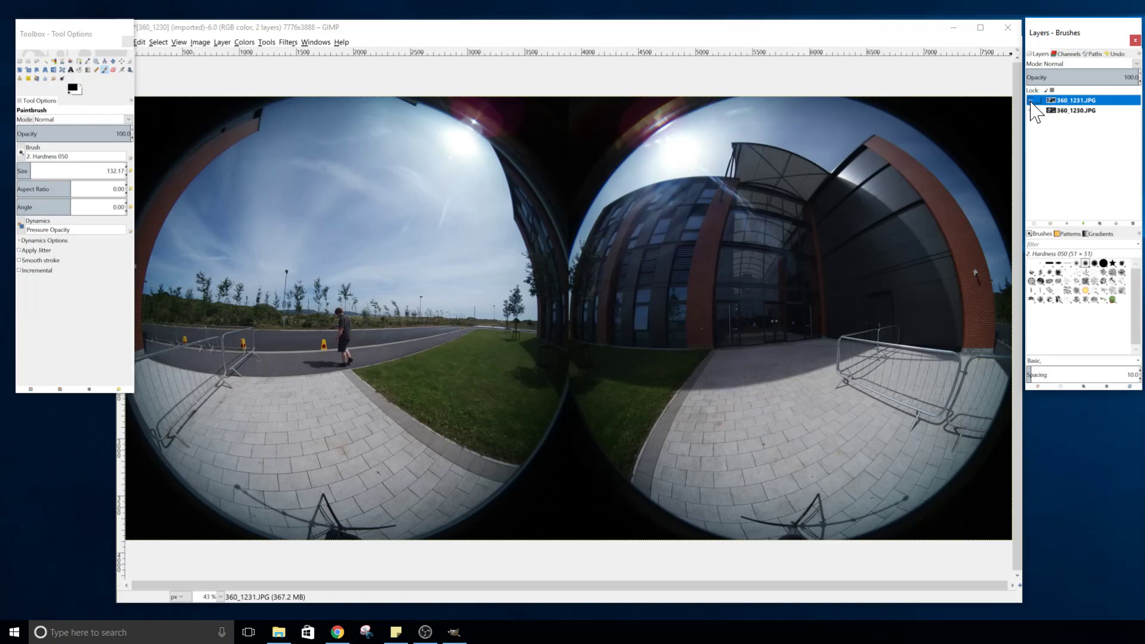
Step: Add a white, fully opaque layer mask to the 360_1231.JPG layer
right_click(1073, 100)
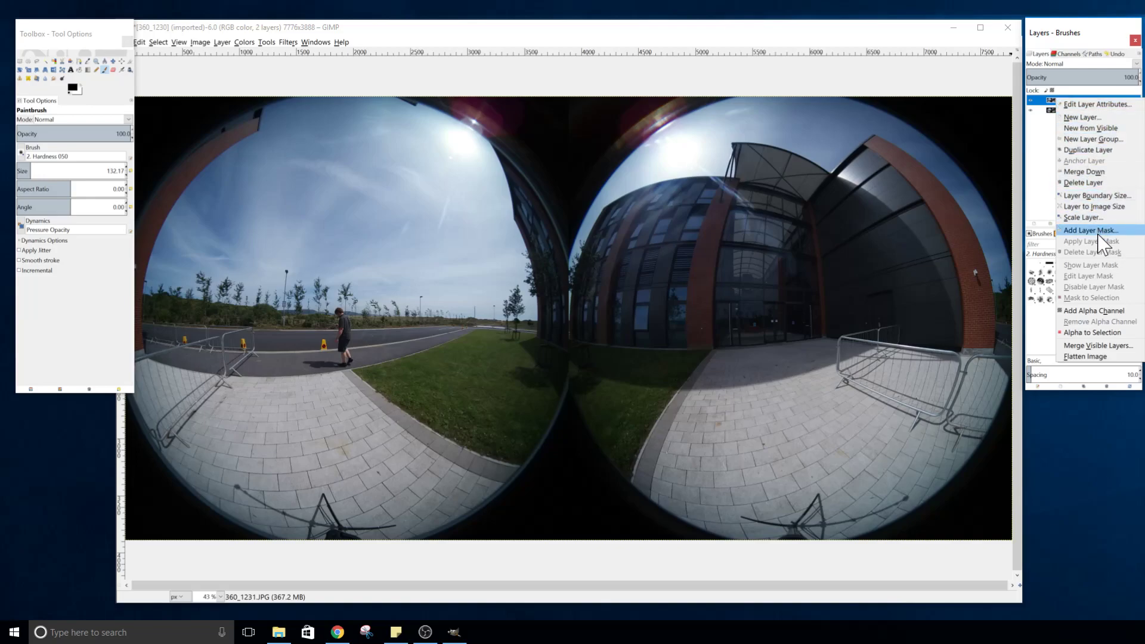
left_click(1092, 230)
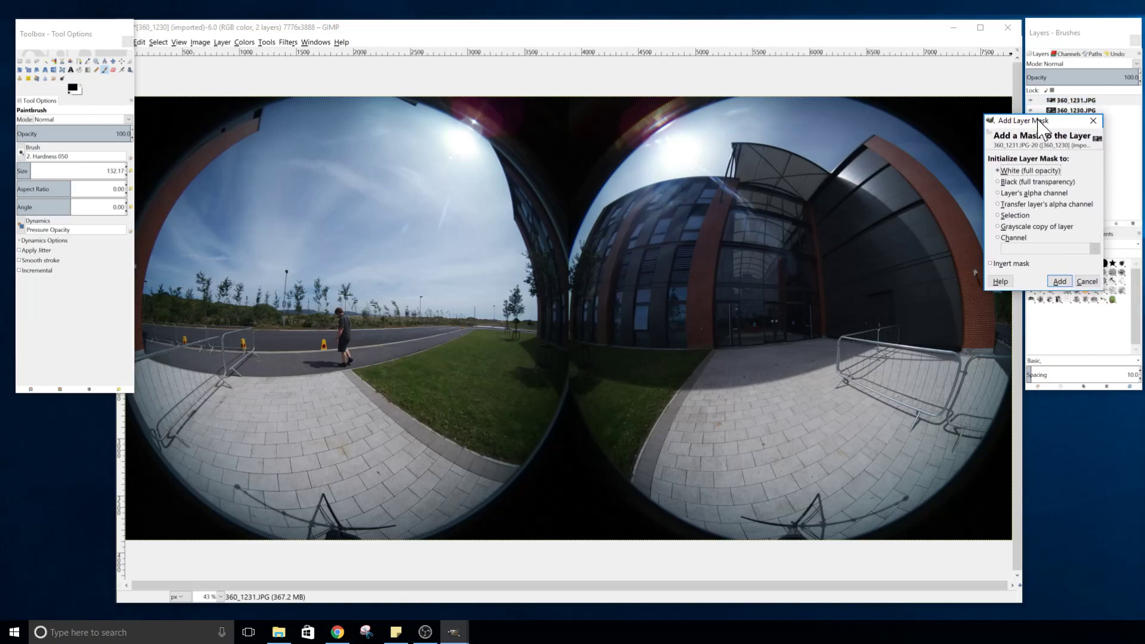
left_click(1088, 281)
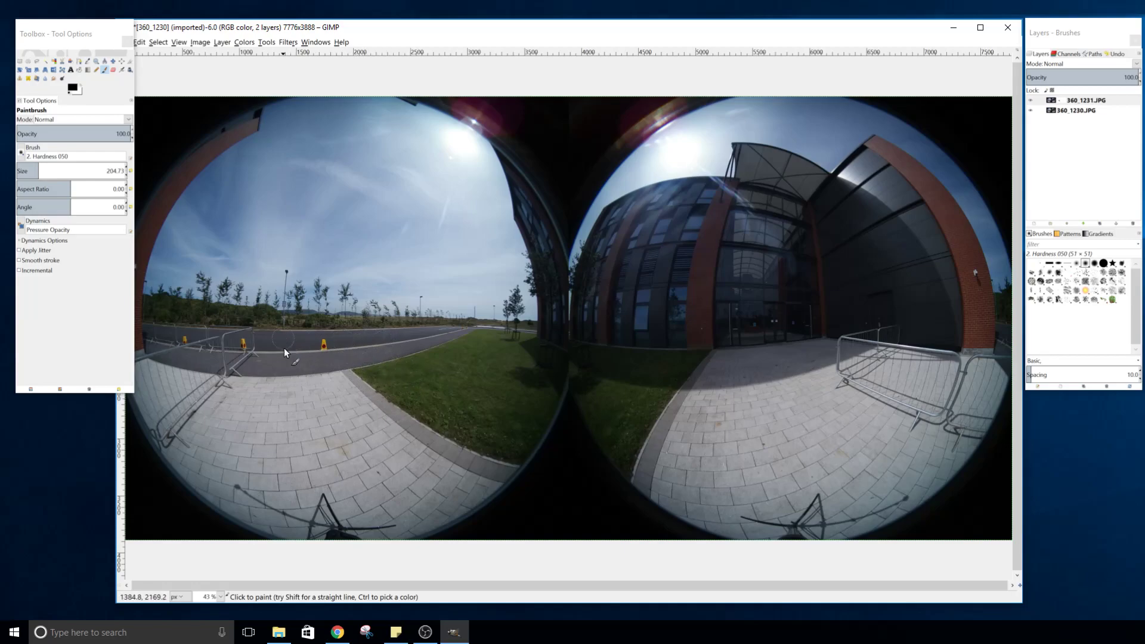
mouse_move(409, 371)
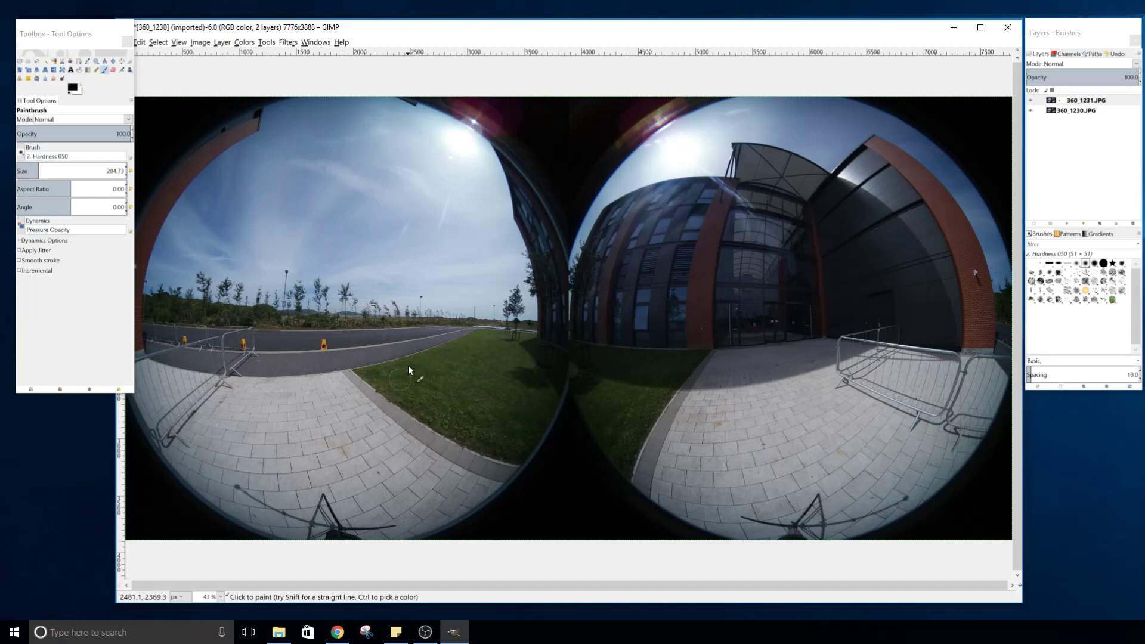
mouse_move(337, 346)
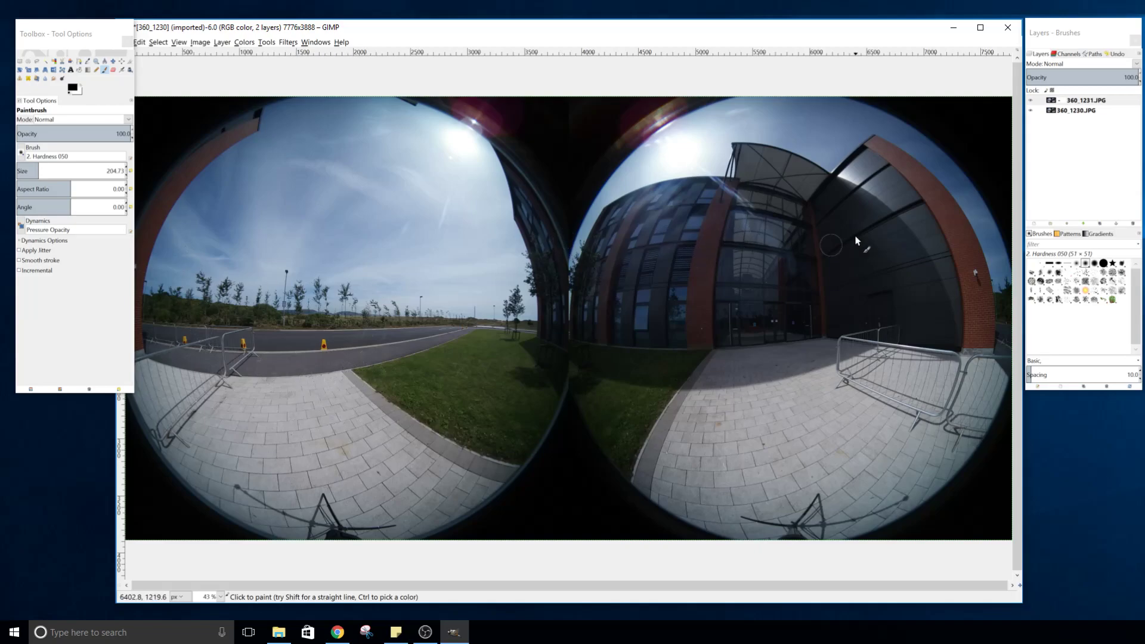
mouse_move(503, 257)
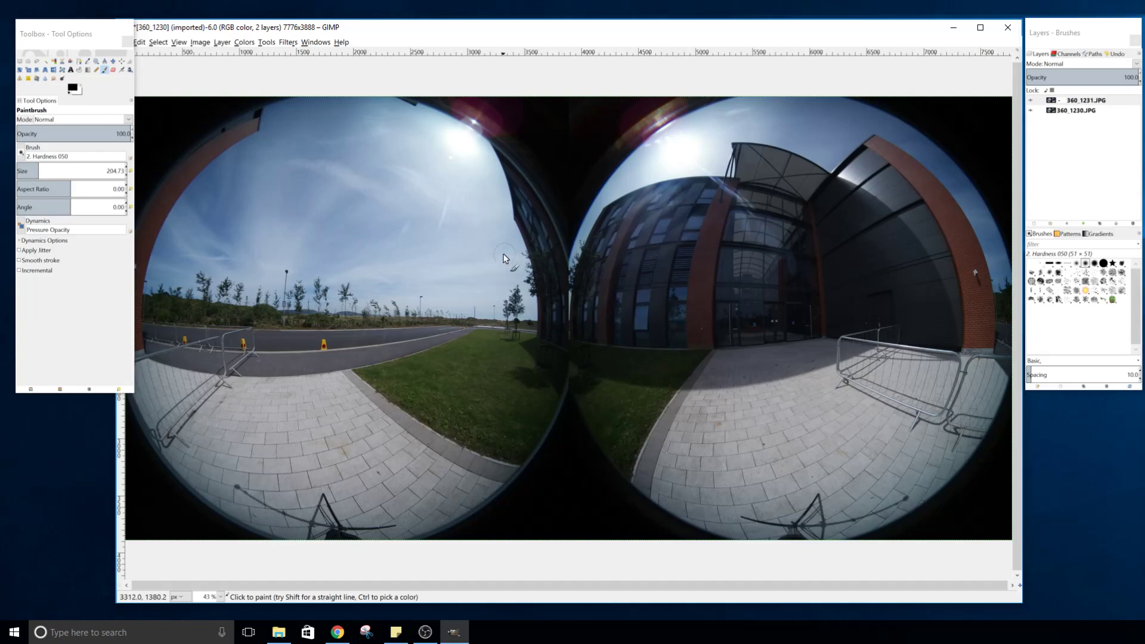
Step: After painting the mask, reselect the 360_1231.JPG layer mask for further editing
left_click(1079, 110)
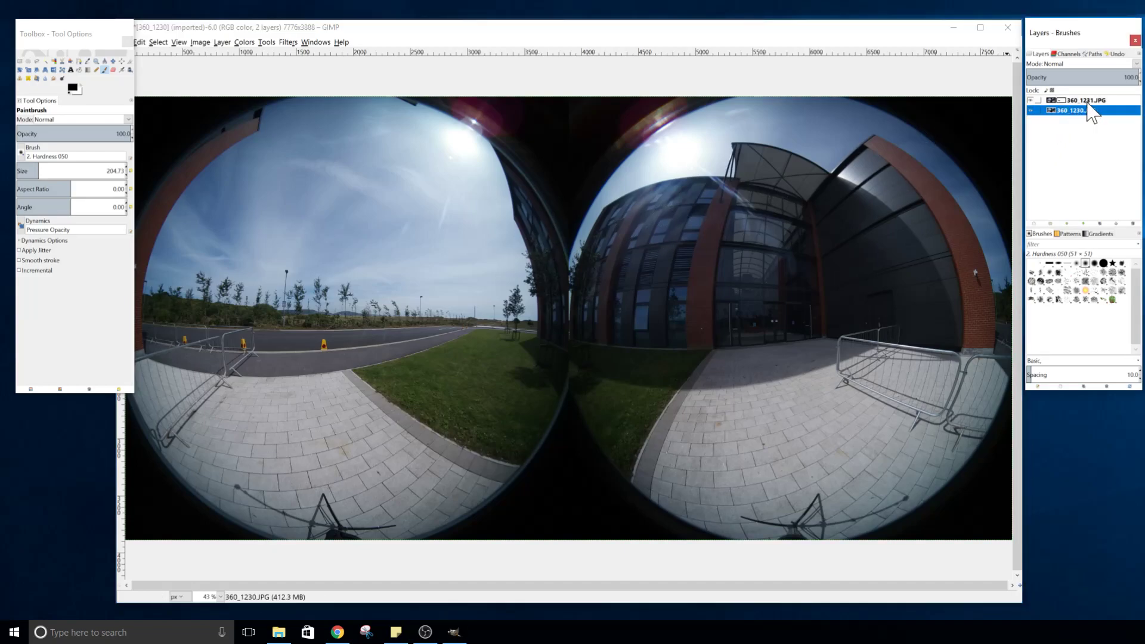
left_click(1081, 101)
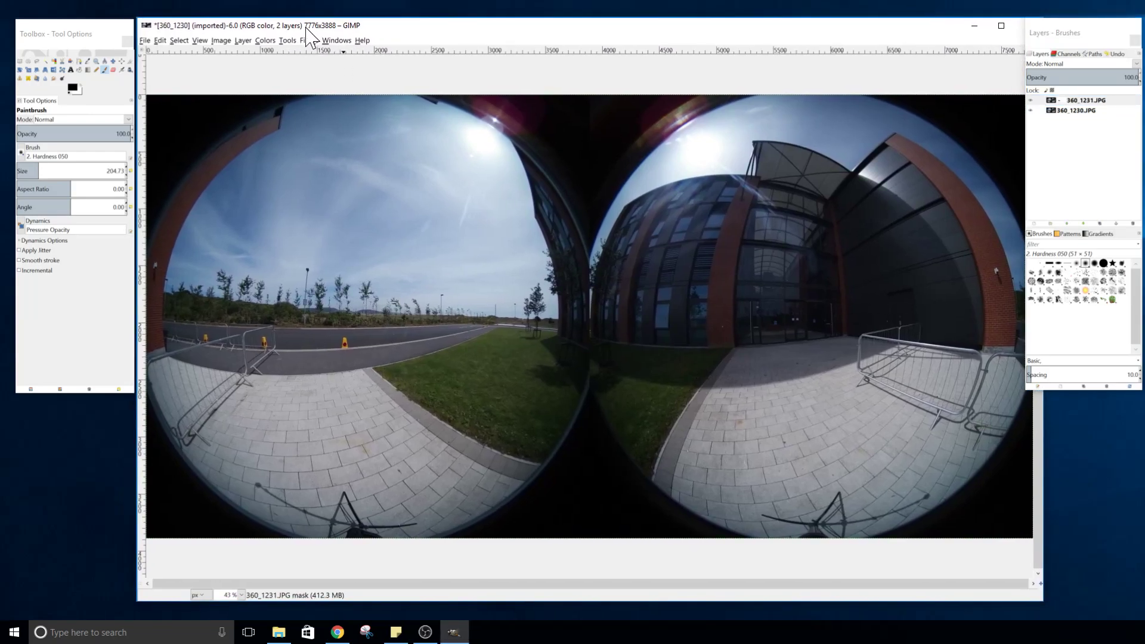
Step: Set up the export as newEdited.JPG with the Desktop as destination
left_click(144, 40)
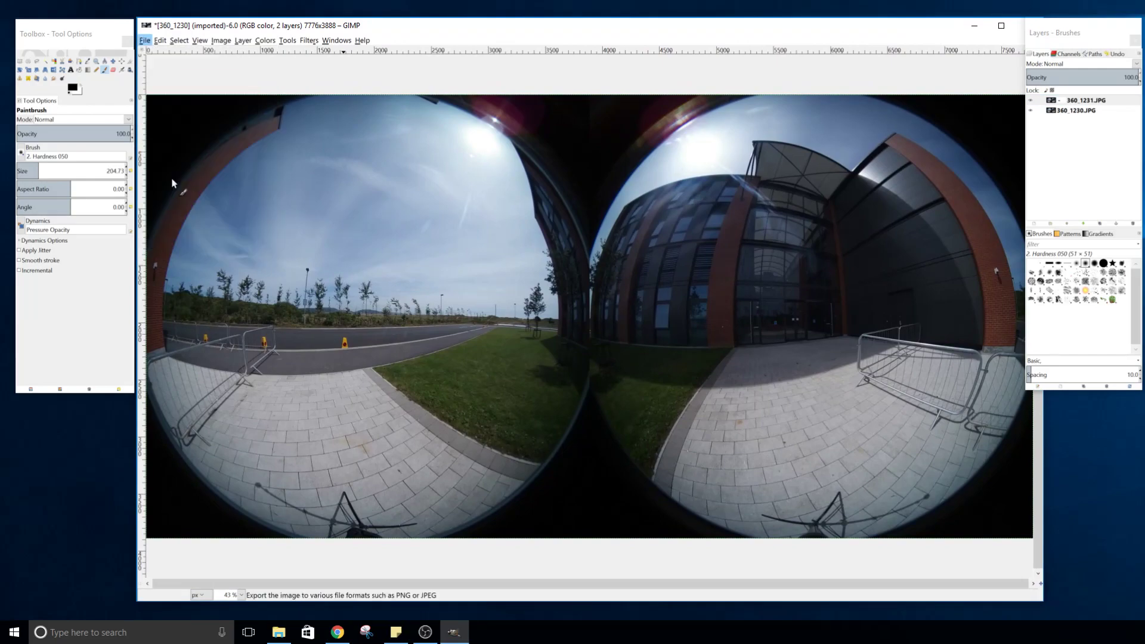
left_click(145, 41)
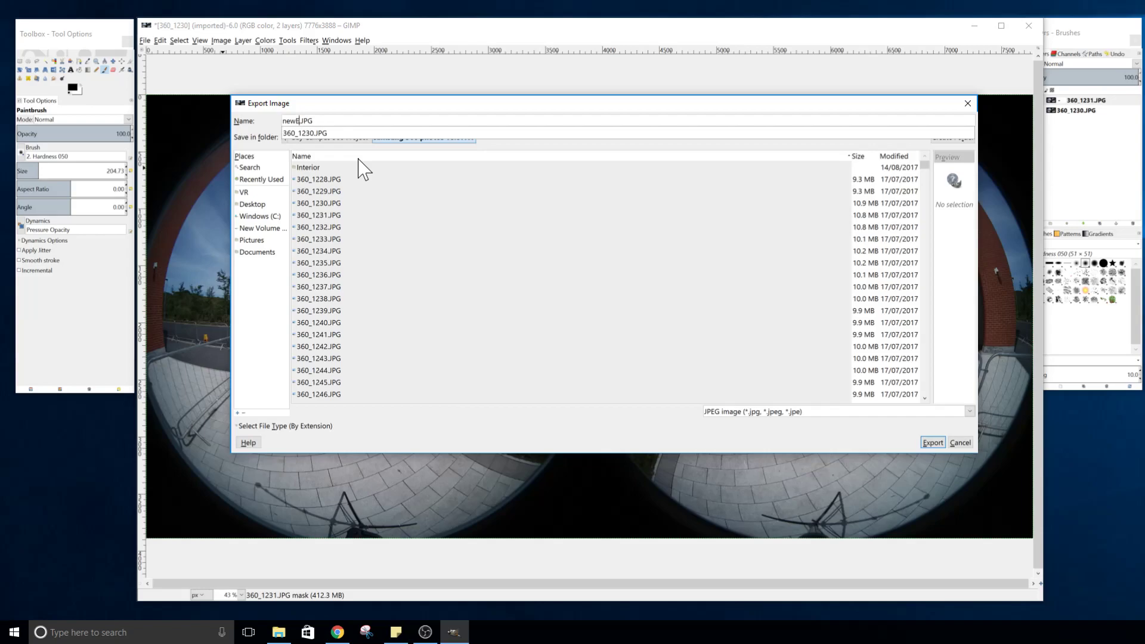
type("Edited")
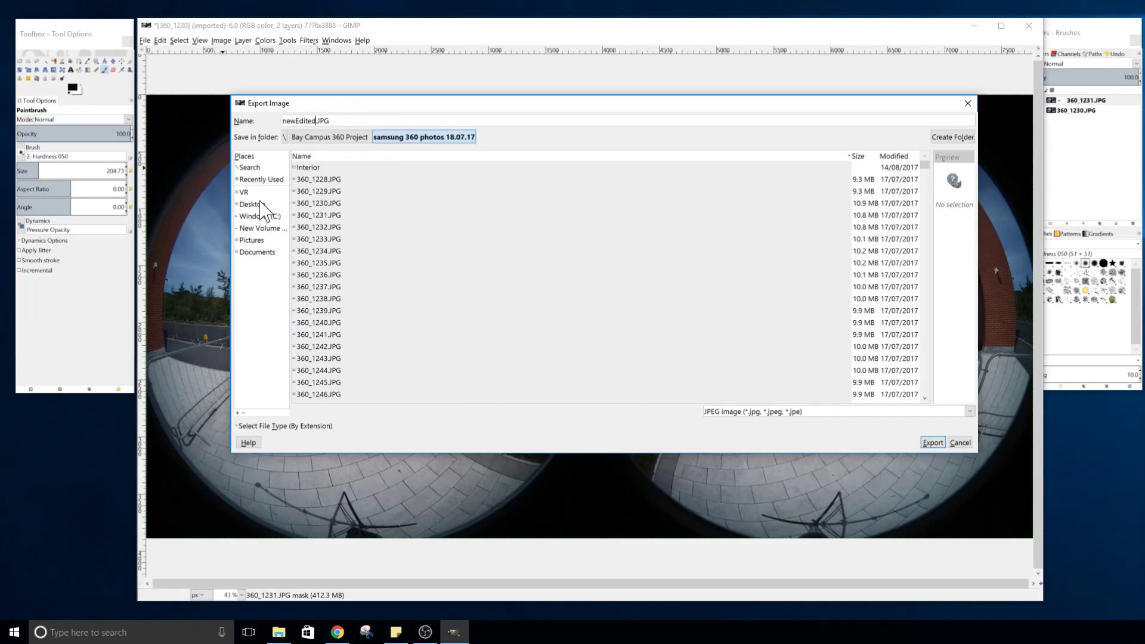
left_click(252, 204)
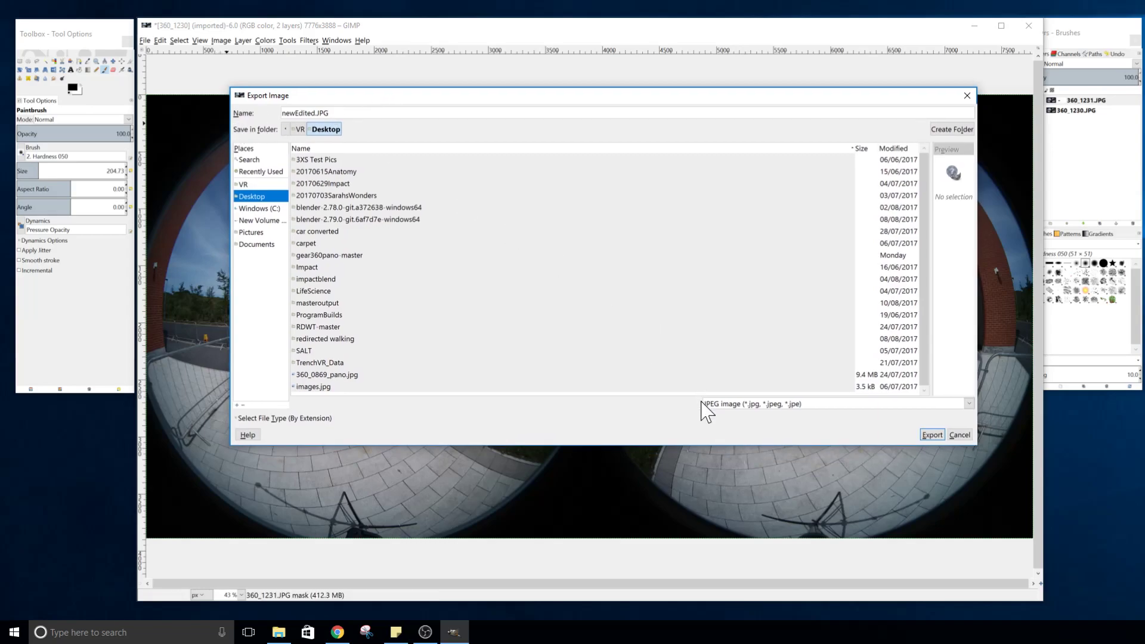
mouse_move(727, 409)
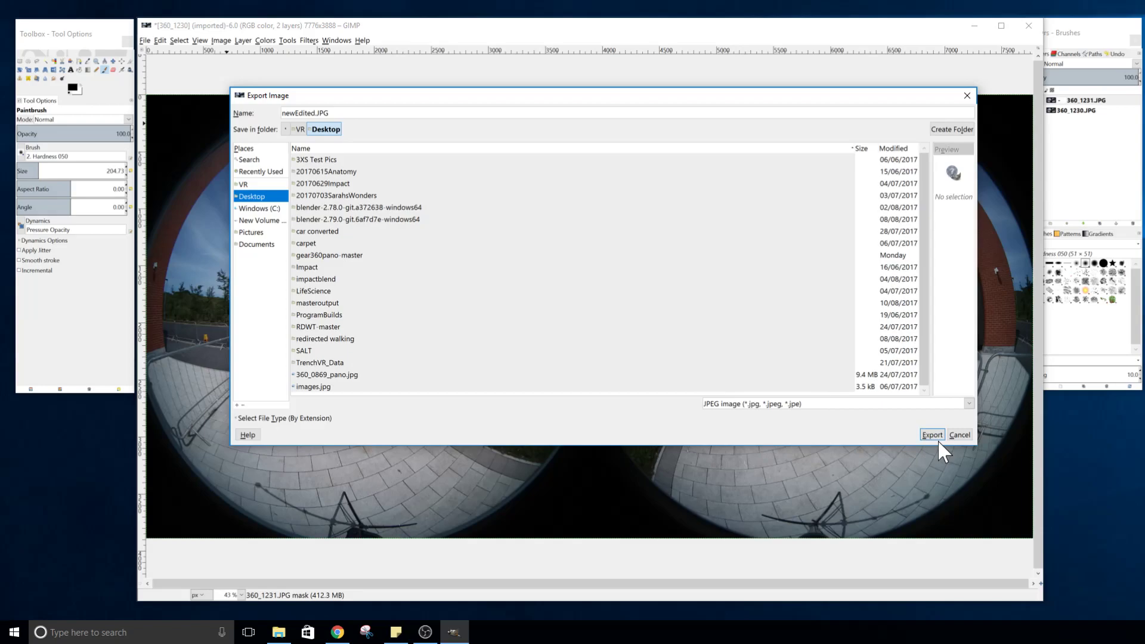
Step: Export the blended image as newEdited.JPG at JPEG quality 97
left_click(933, 434)
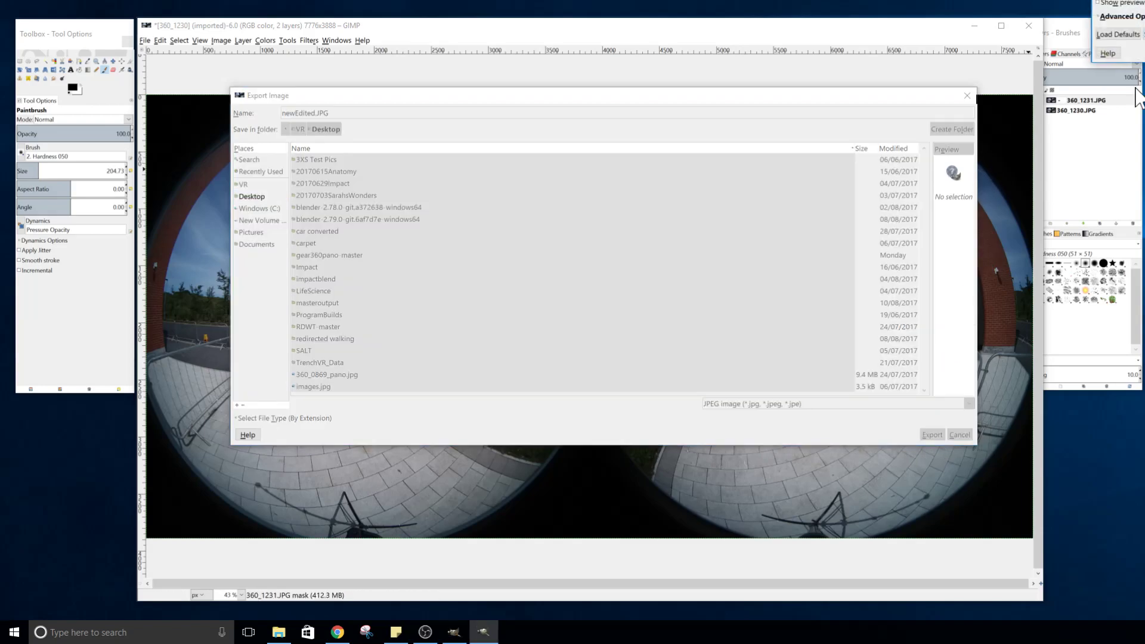
left_click(932, 434)
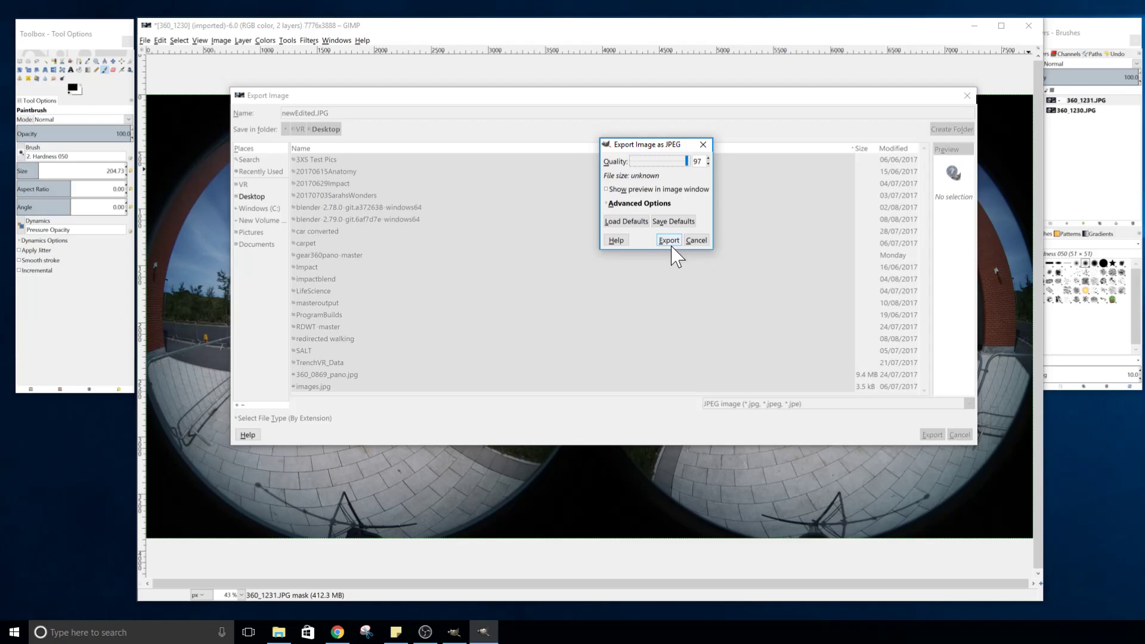
left_click(668, 240)
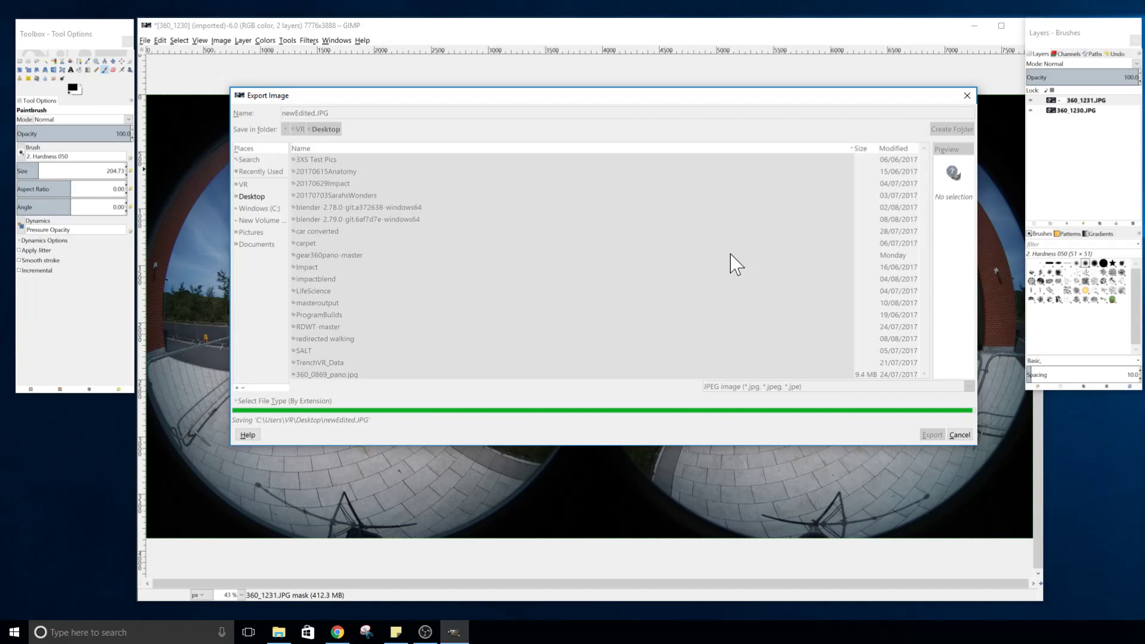
left_click(932, 434)
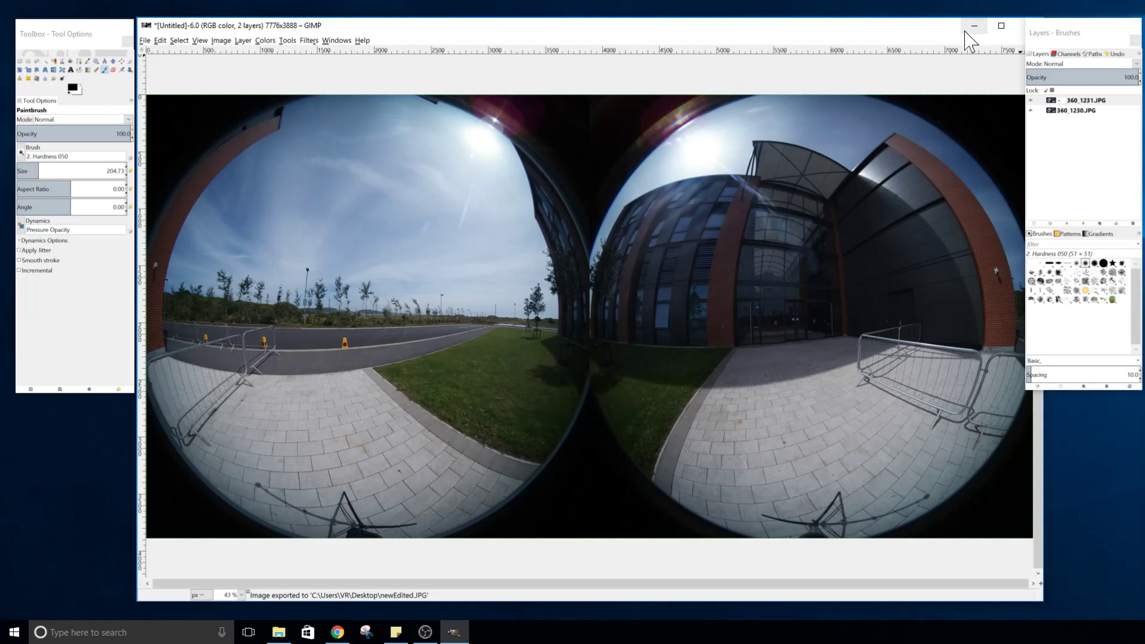
mouse_move(145, 41)
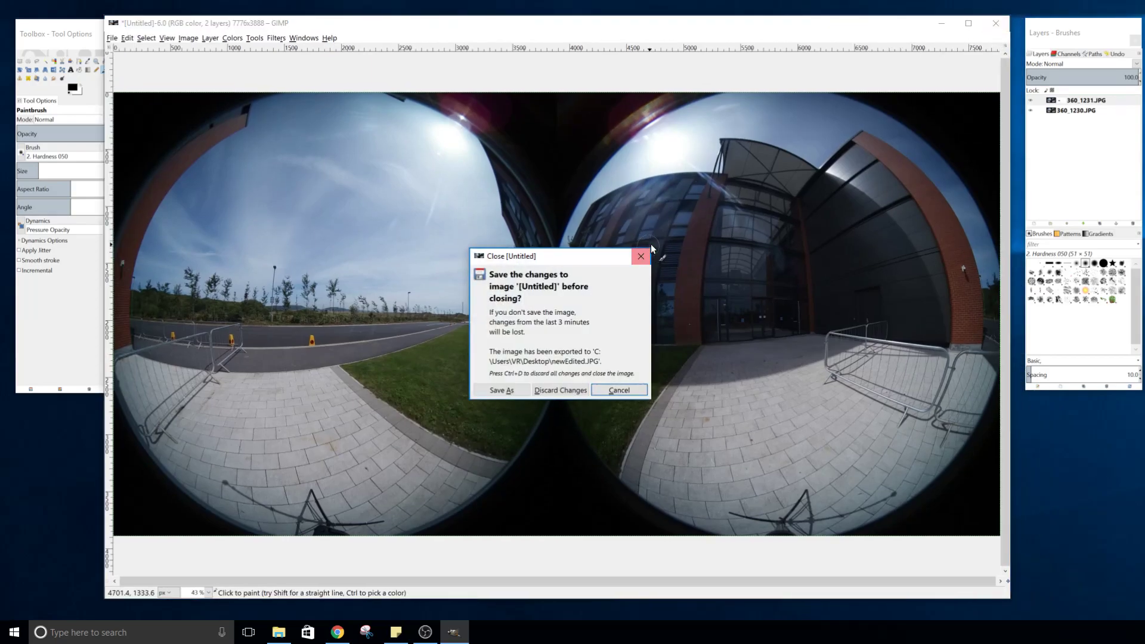
mouse_move(561, 390)
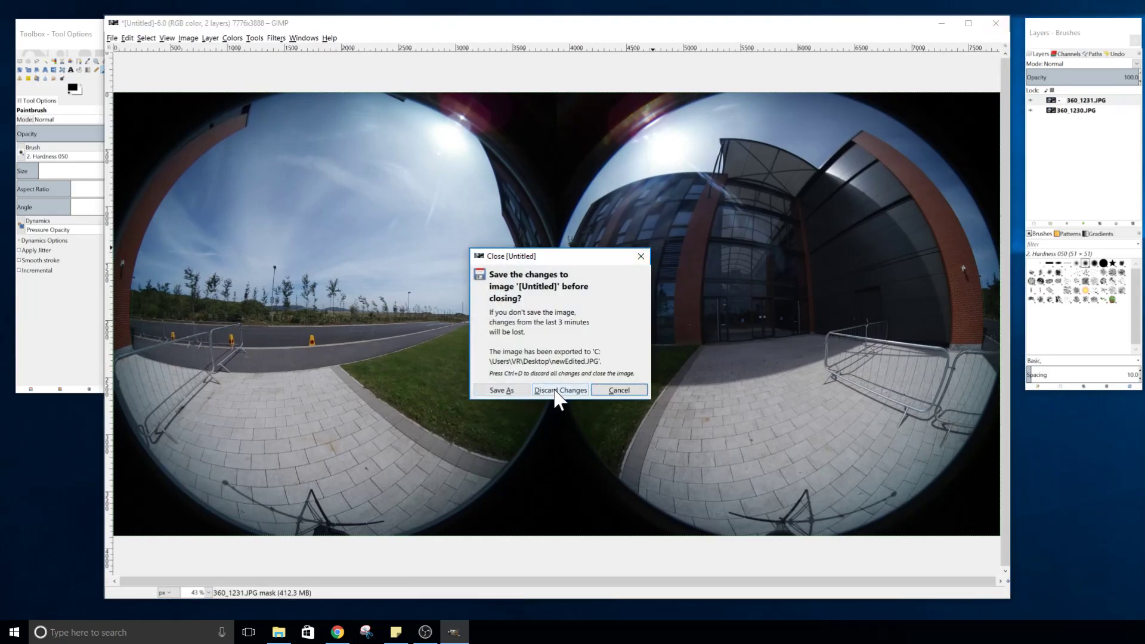
Step: Close the image, discarding unsaved changes
left_click(560, 389)
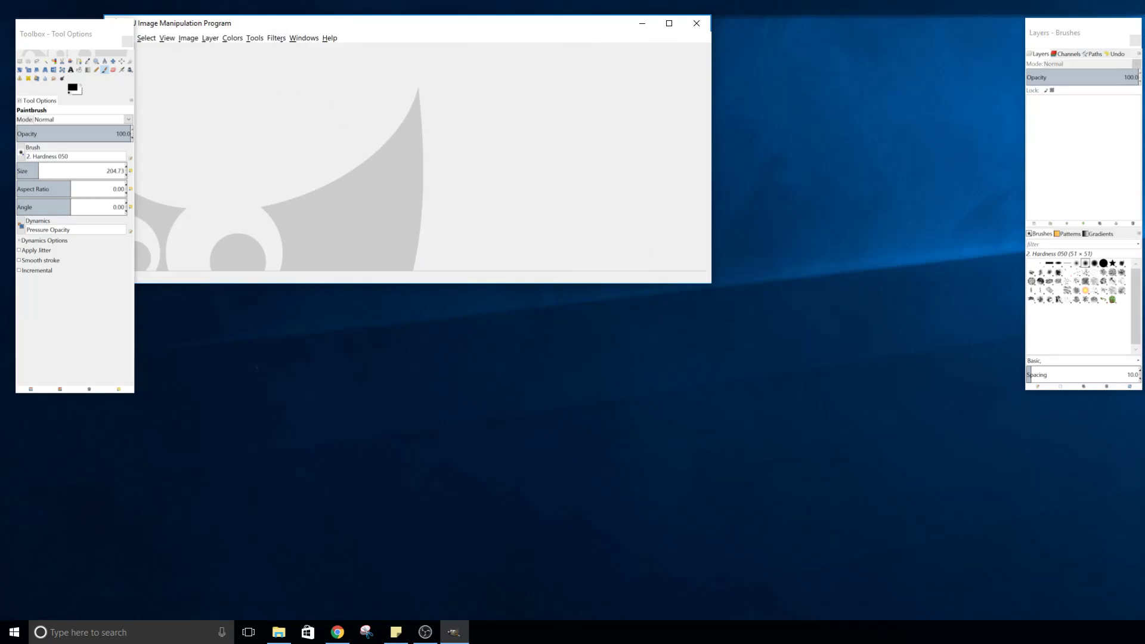